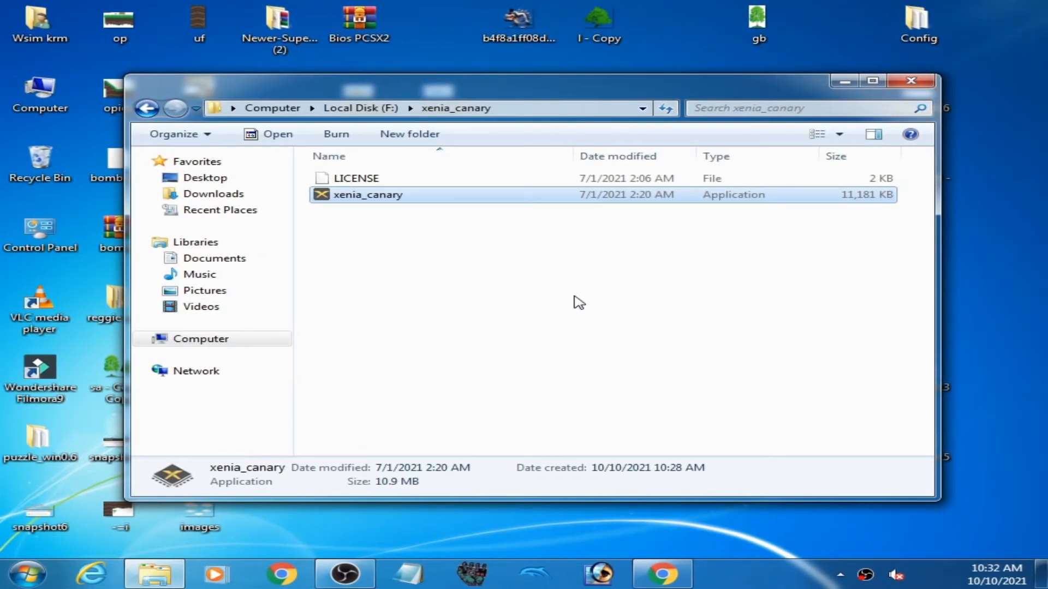
pyautogui.moveTo(545, 321)
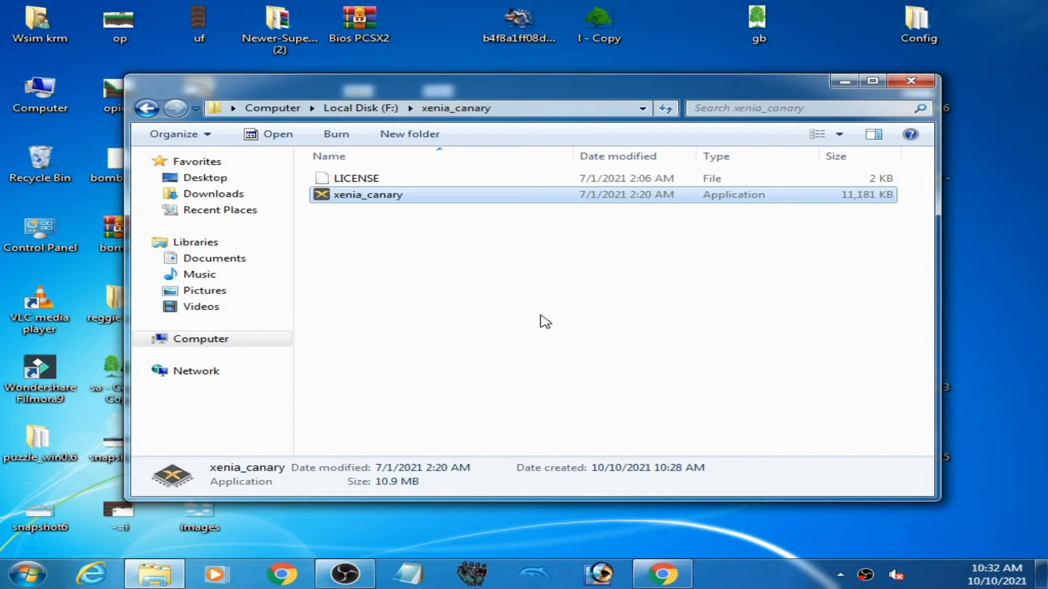
pyautogui.moveTo(499, 292)
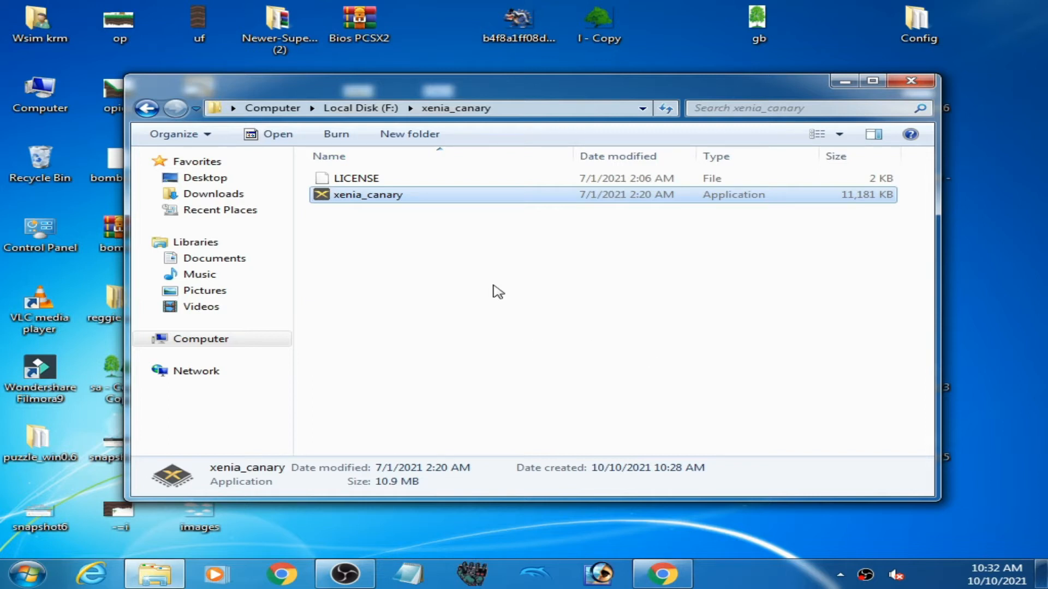
pyautogui.moveTo(429, 280)
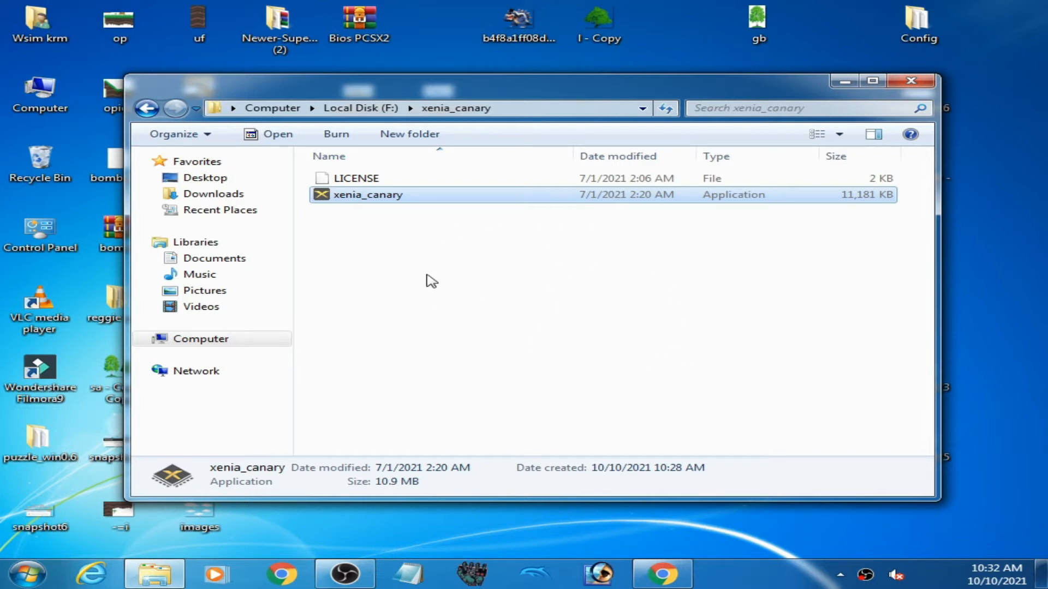
pyautogui.moveTo(555, 296)
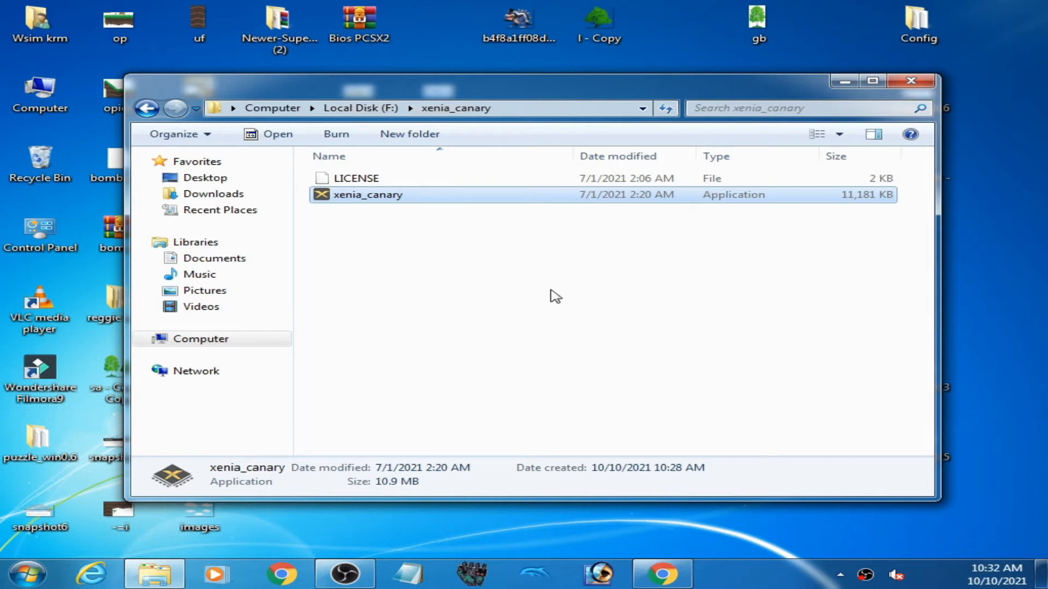
pyautogui.moveTo(594, 281)
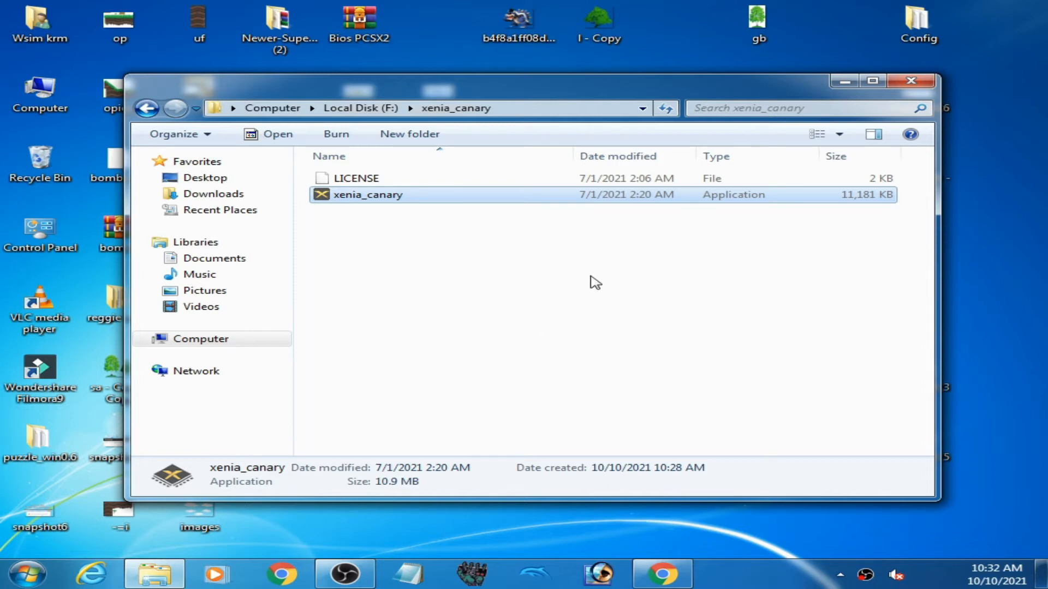
pyautogui.moveTo(80, 189)
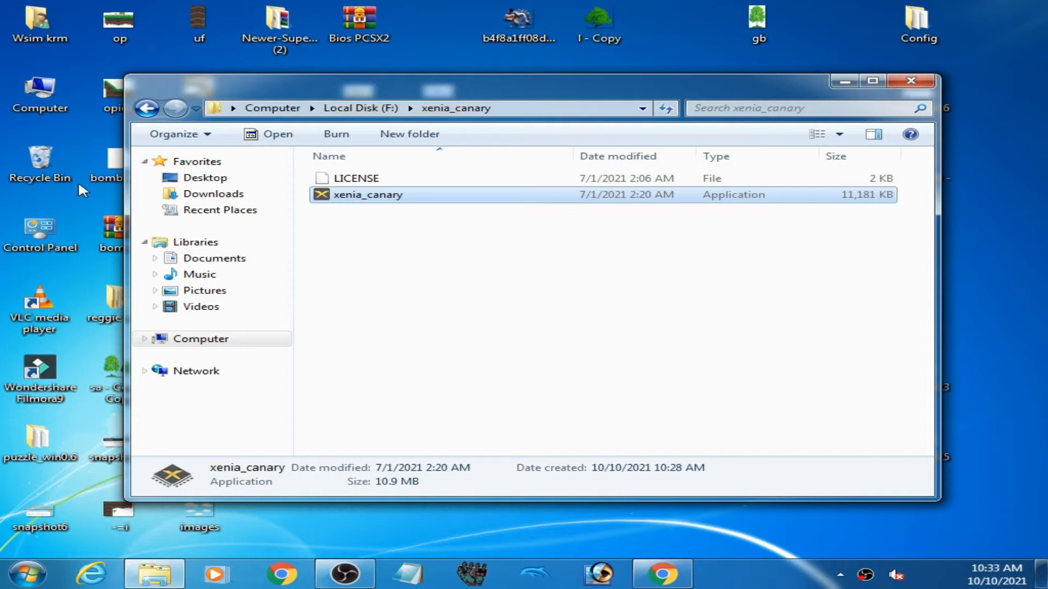
# Step: Review the System page showing Windows 7 Pro SP1, Xeon W3565, 8 GB RAM, 64-bit
pyautogui.click(200, 339)
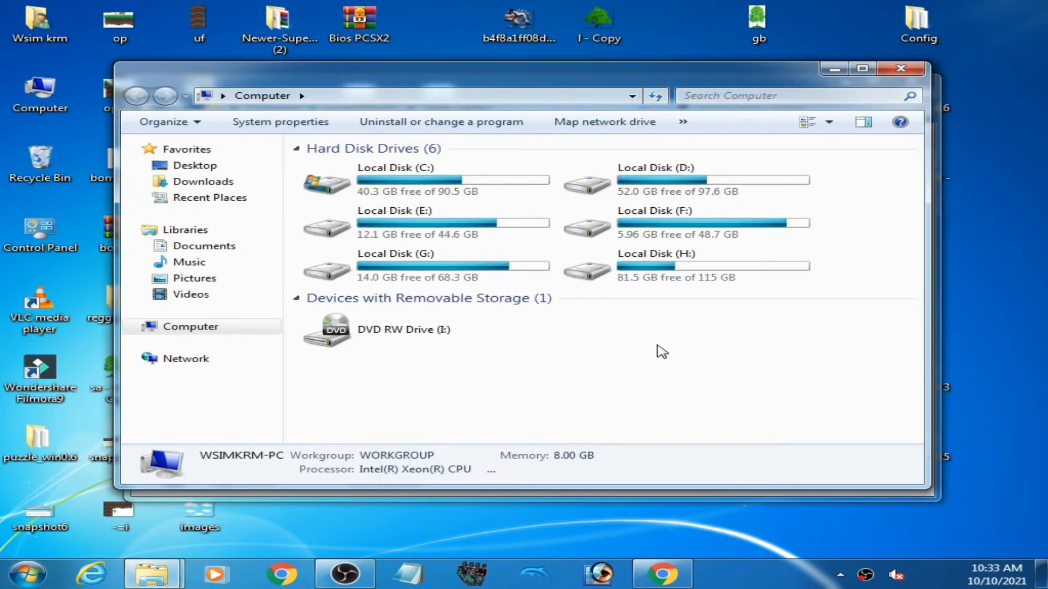
pyautogui.click(279, 121)
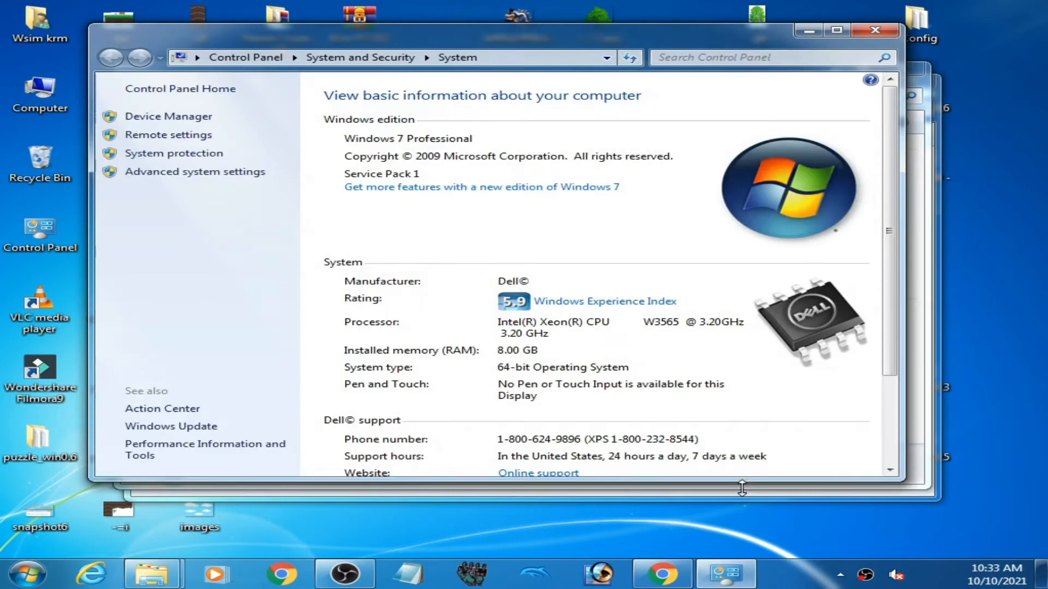
pyautogui.moveTo(621, 252)
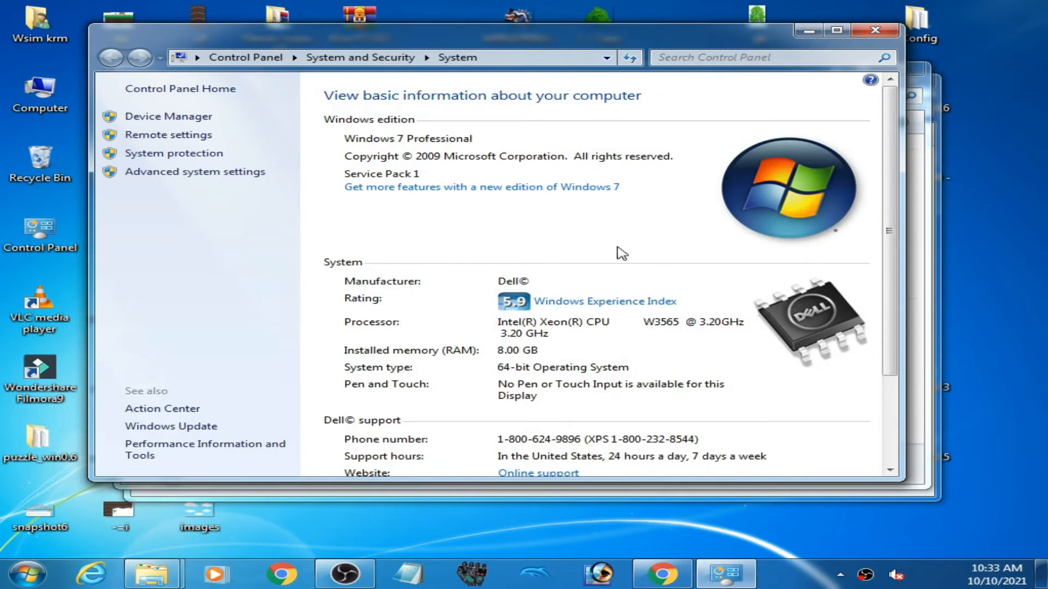
pyautogui.moveTo(525, 361)
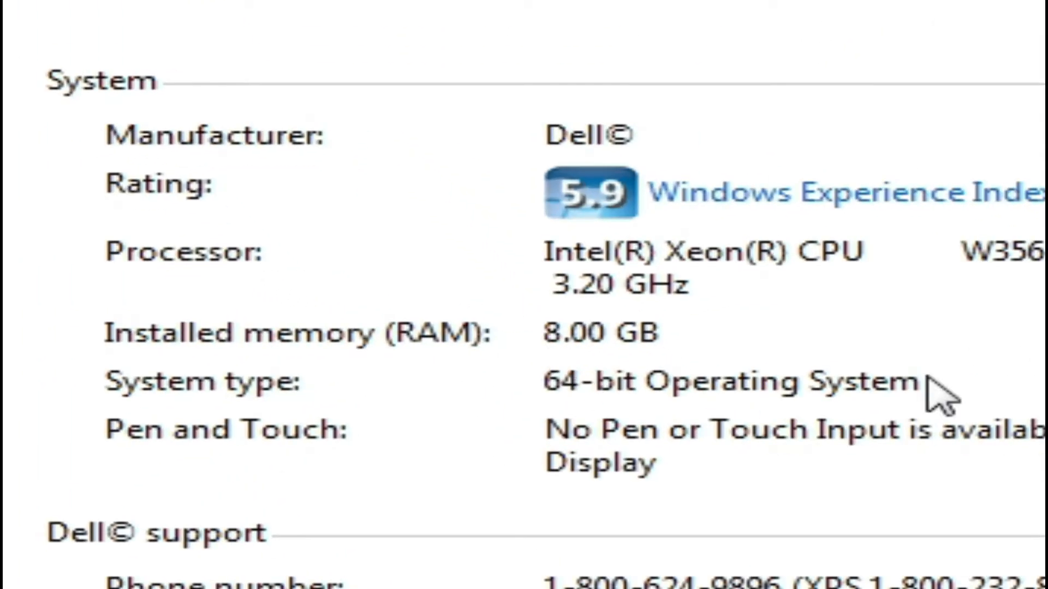
pyautogui.moveTo(828, 353)
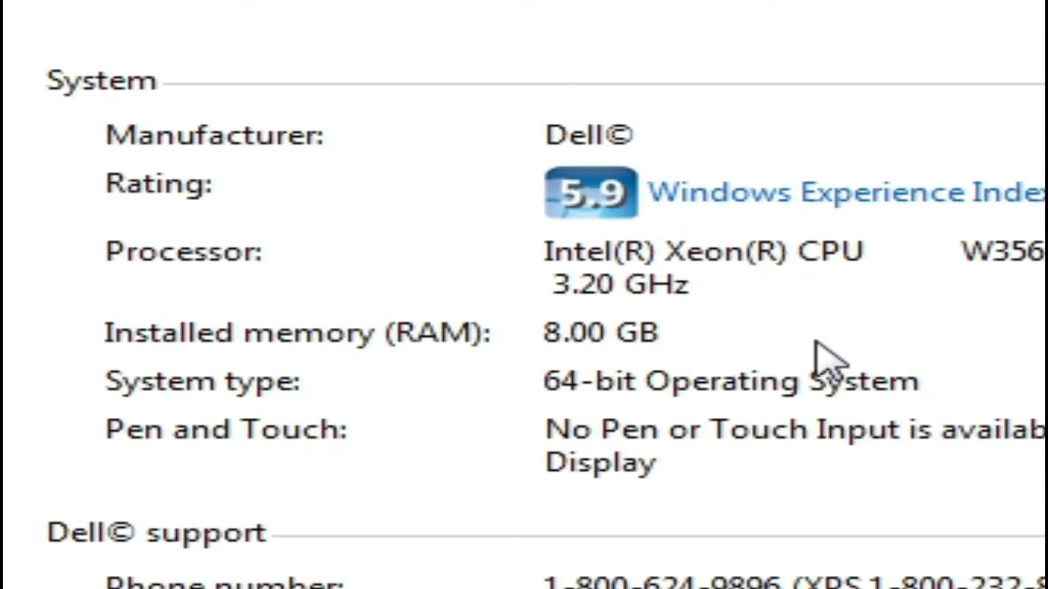
pyautogui.moveTo(787, 341)
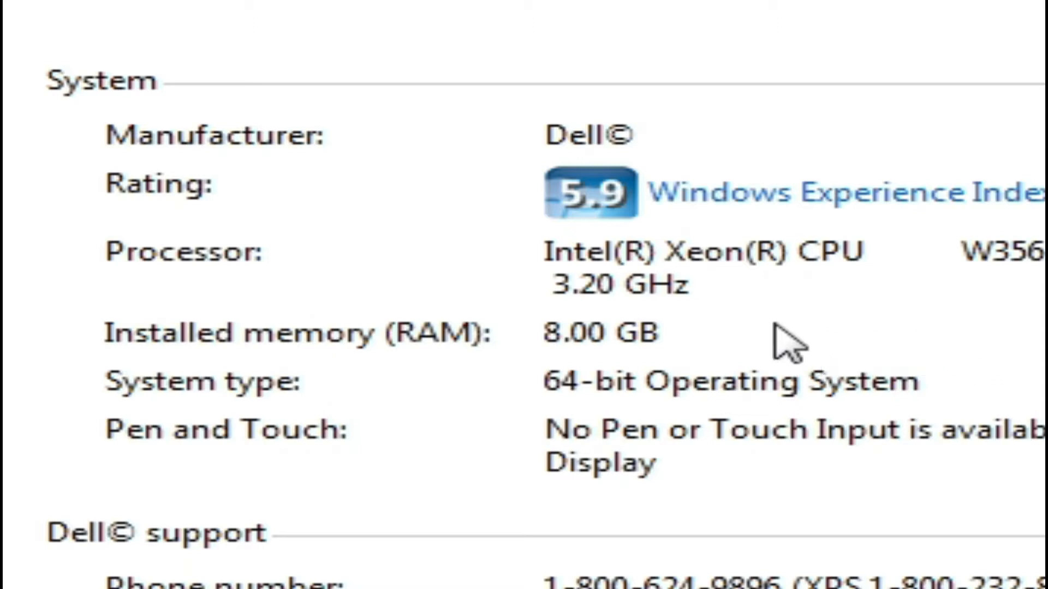
pyautogui.moveTo(838, 358)
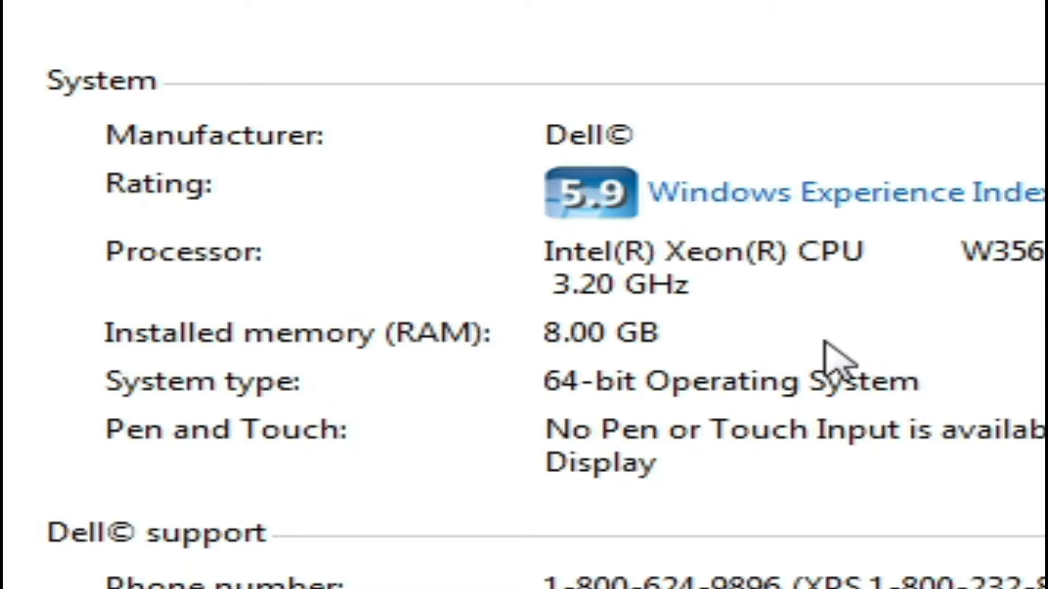
pyautogui.moveTo(998, 342)
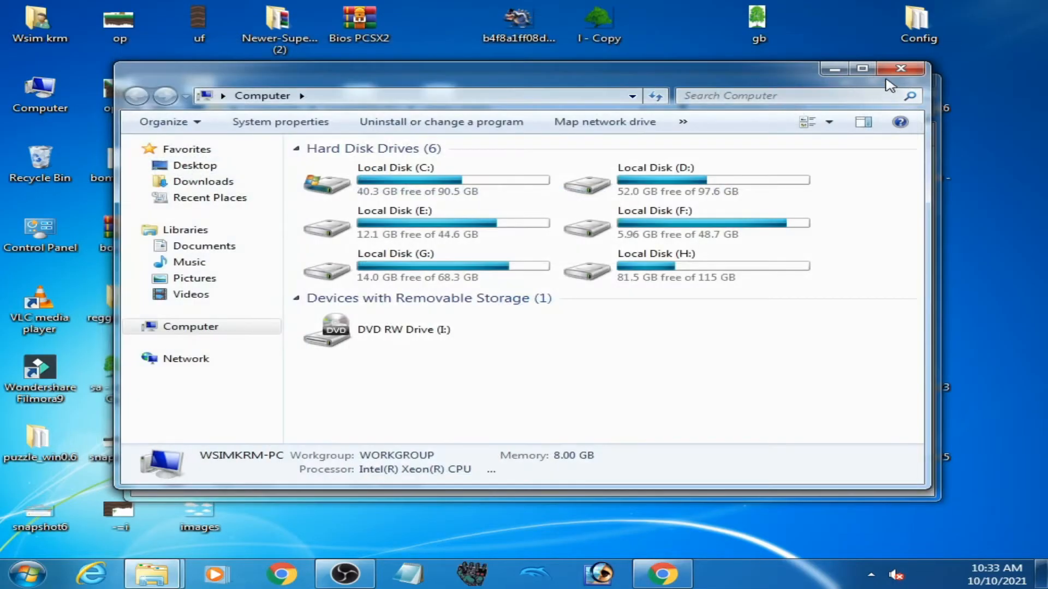
# Step: Close the Computer window and launch System Configuration by searching 'msconfig' from Start
pyautogui.click(26, 573)
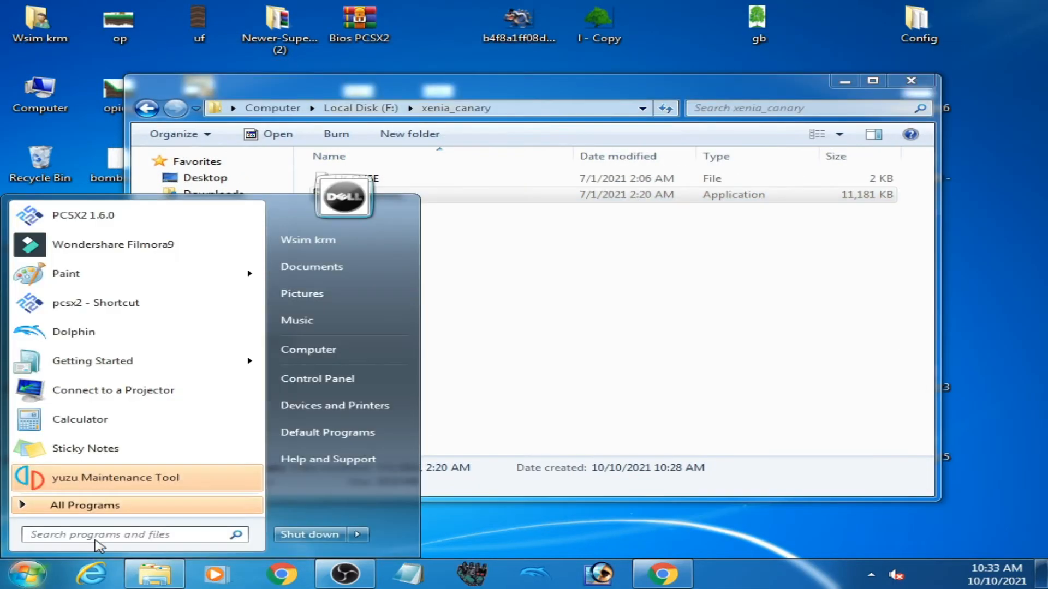
pyautogui.click(133, 535)
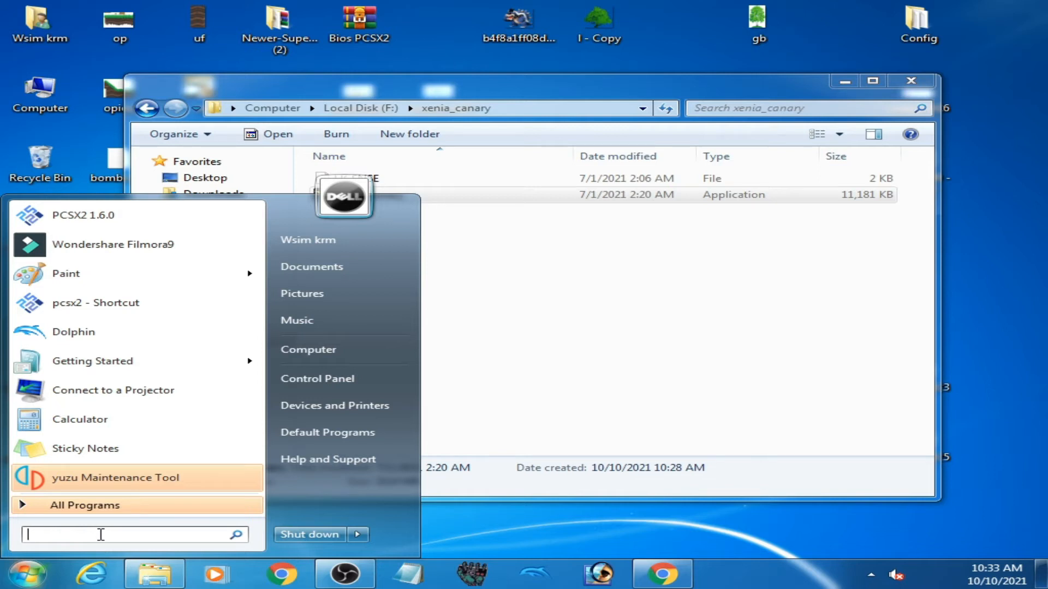
pyautogui.write('ms')
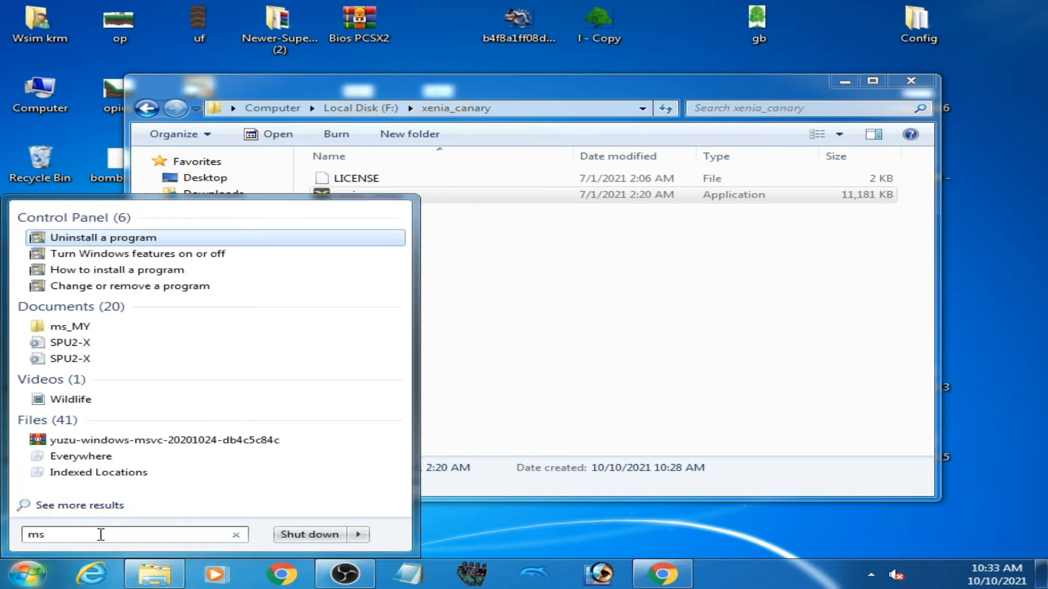
pyautogui.write('con')
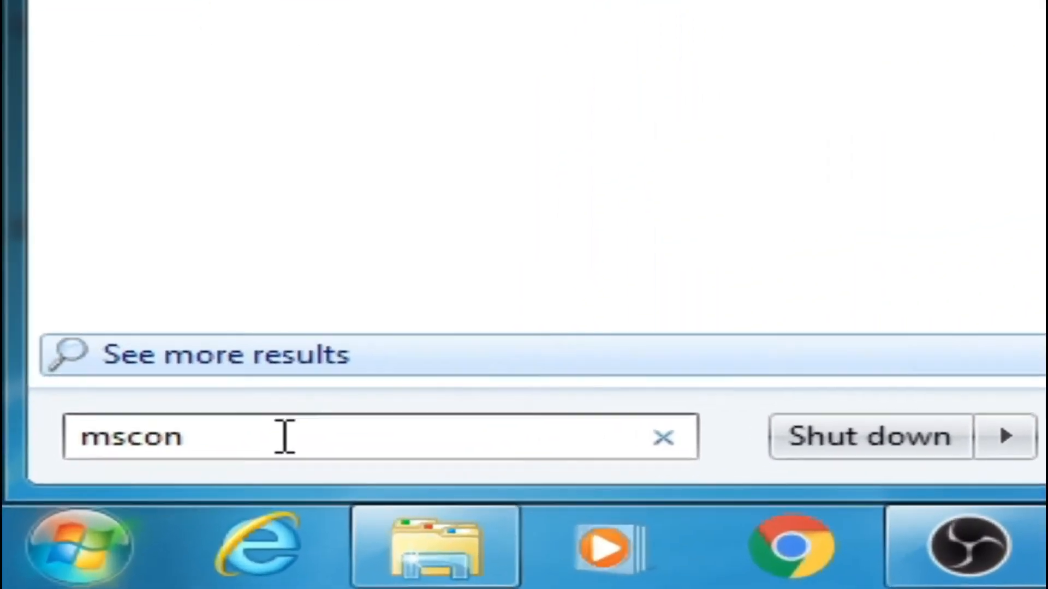
pyautogui.write('fi')
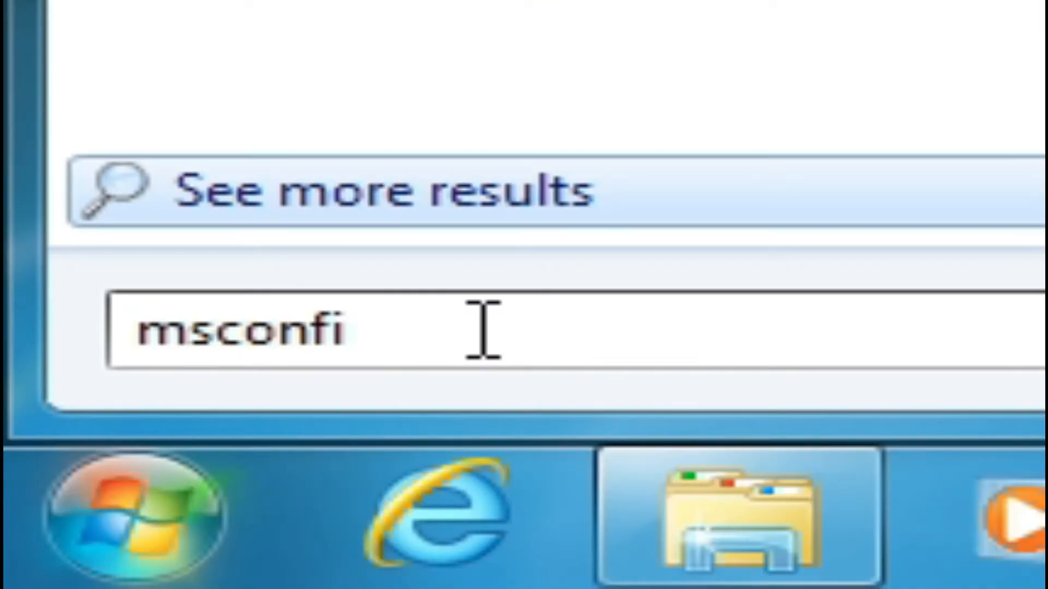
pyautogui.write('g')
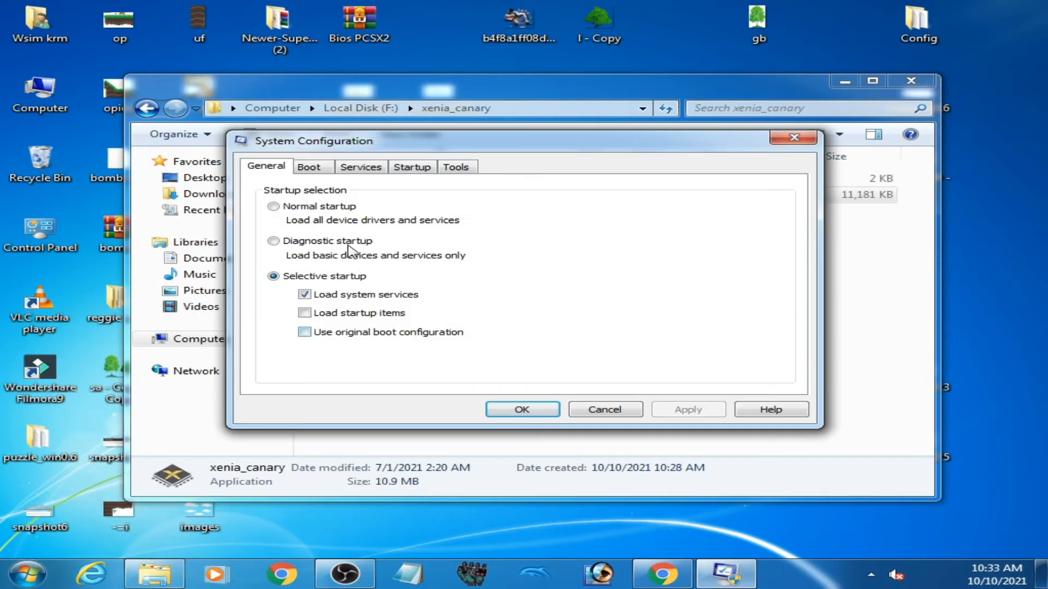
# Step: In Boot advanced options, disable Maximum memory, set Number of processors to 4 and confirm
pyautogui.click(309, 166)
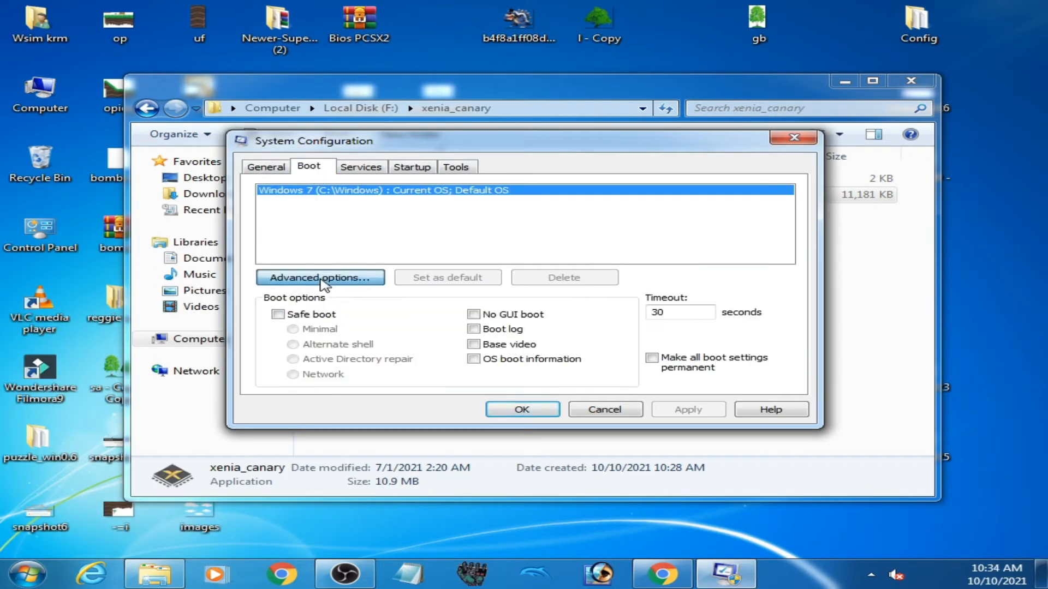
pyautogui.click(320, 278)
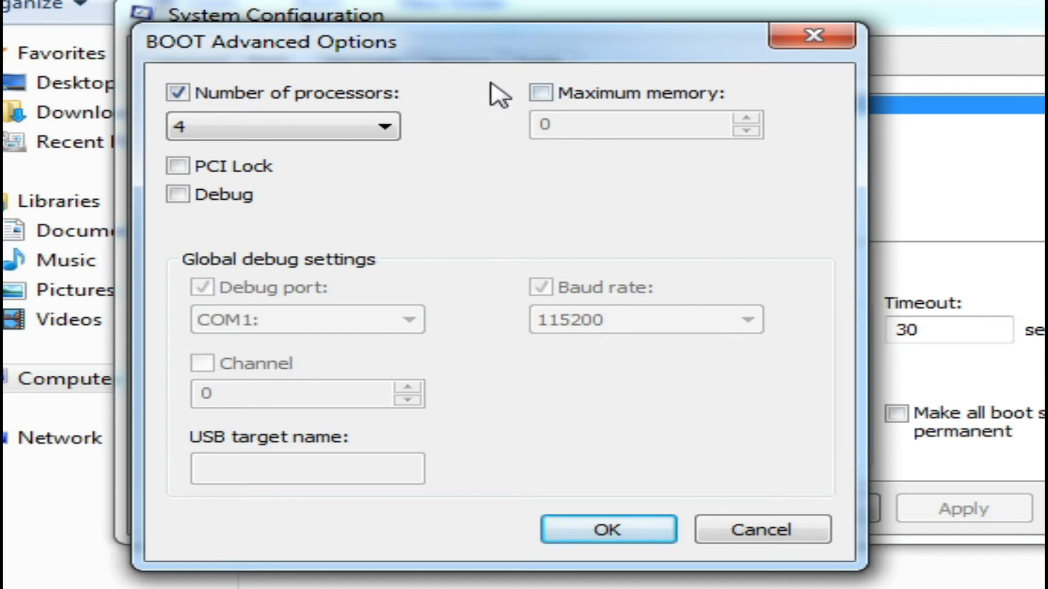
pyautogui.moveTo(571, 121)
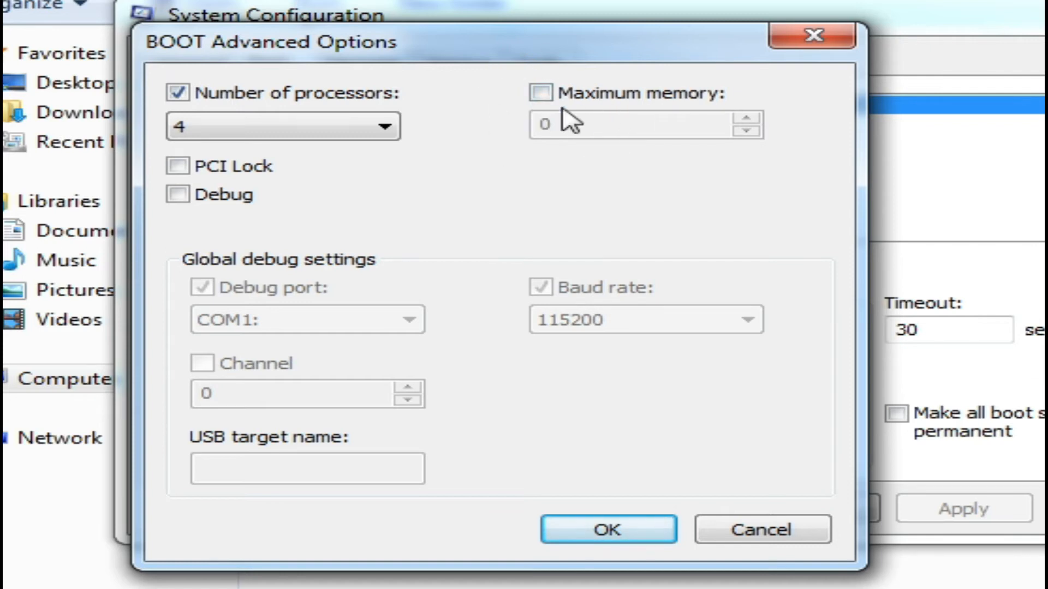
pyautogui.moveTo(621, 130)
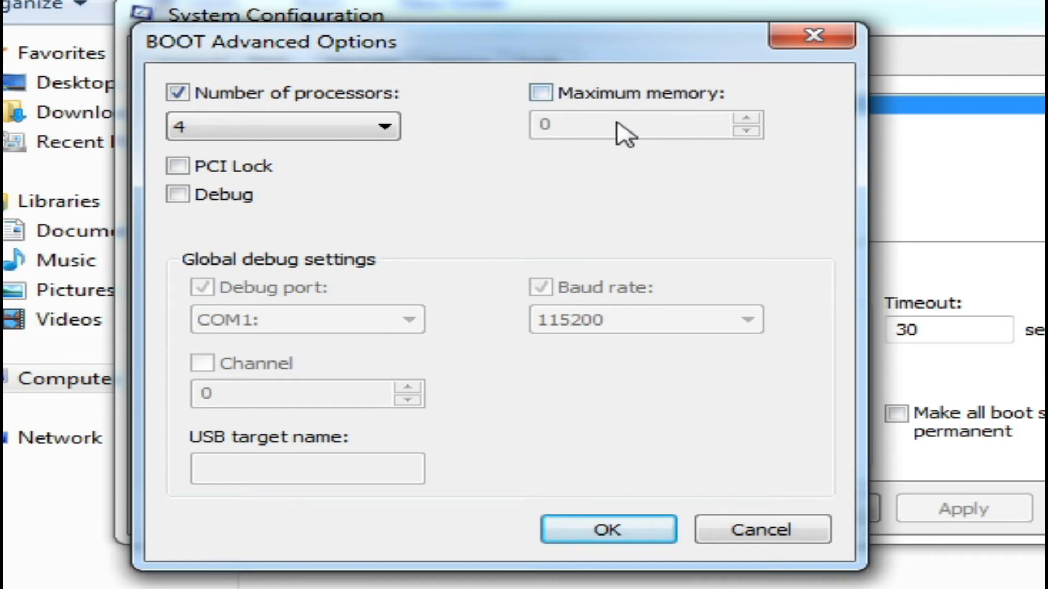
pyautogui.click(539, 93)
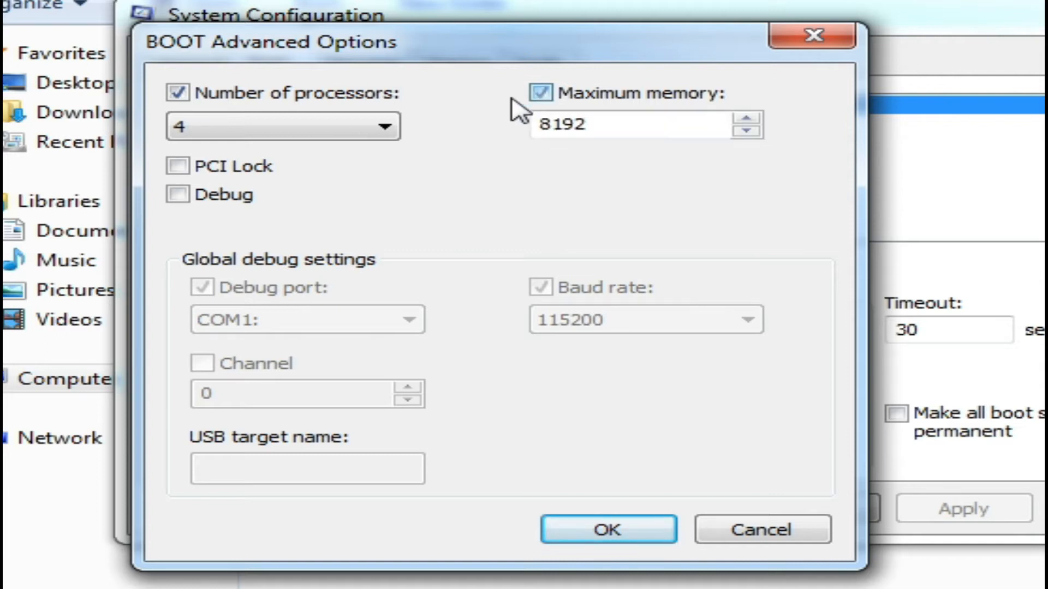
pyautogui.click(538, 92)
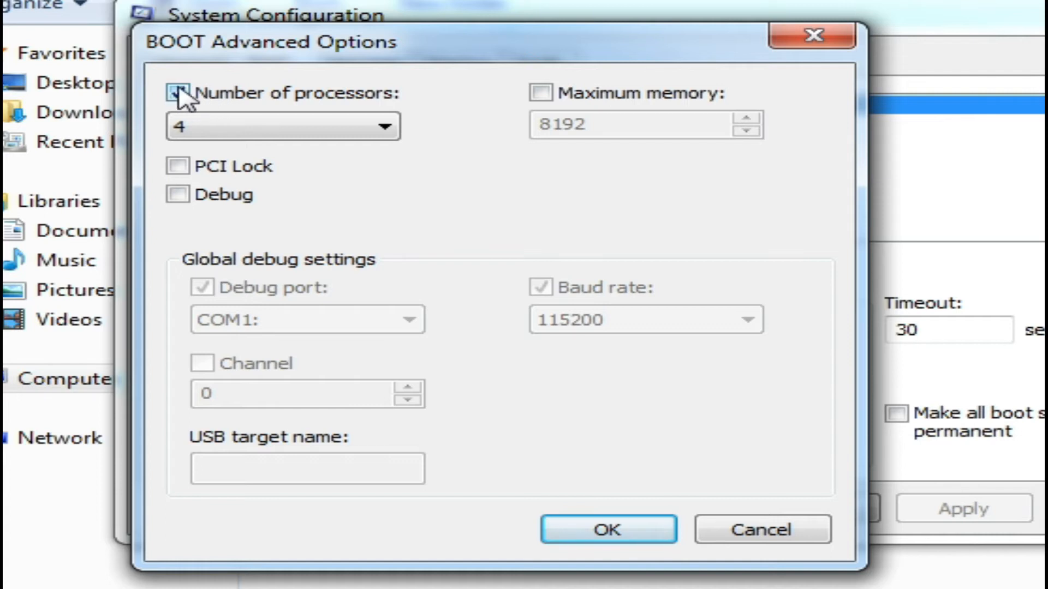
pyautogui.click(382, 126)
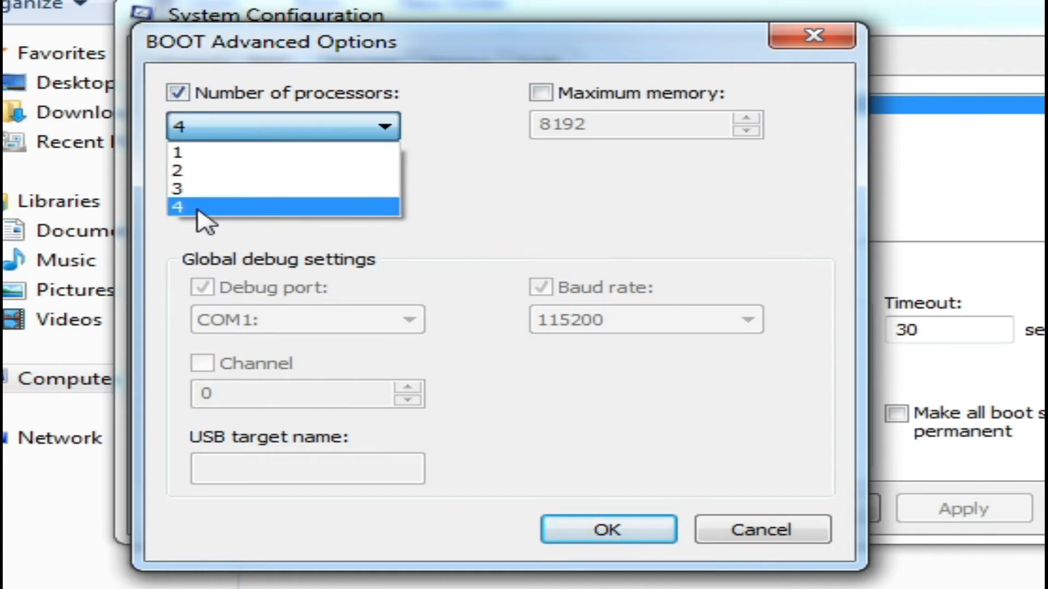
pyautogui.moveTo(194, 224)
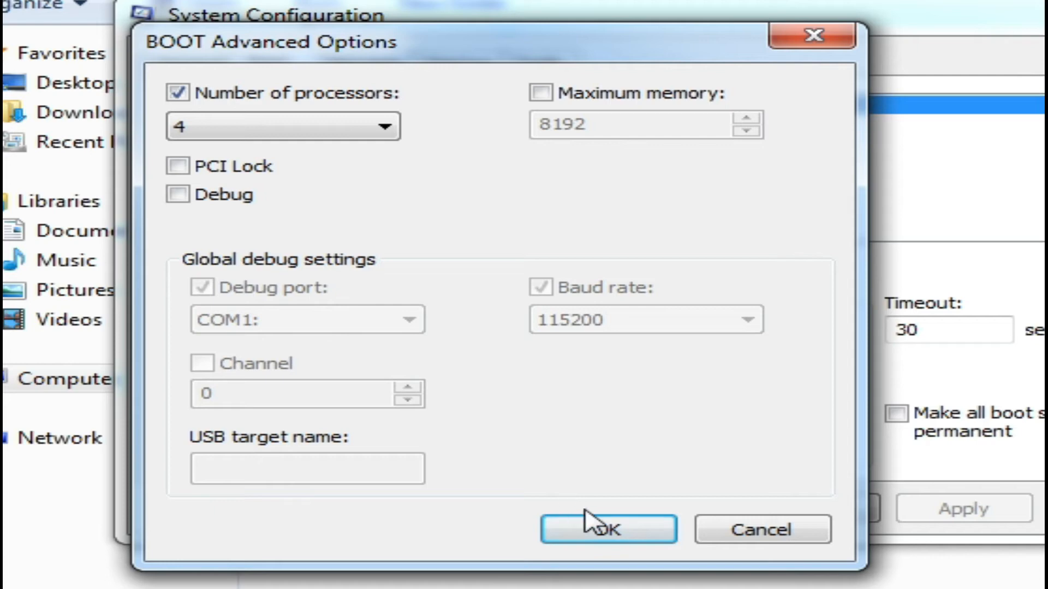
pyautogui.click(607, 528)
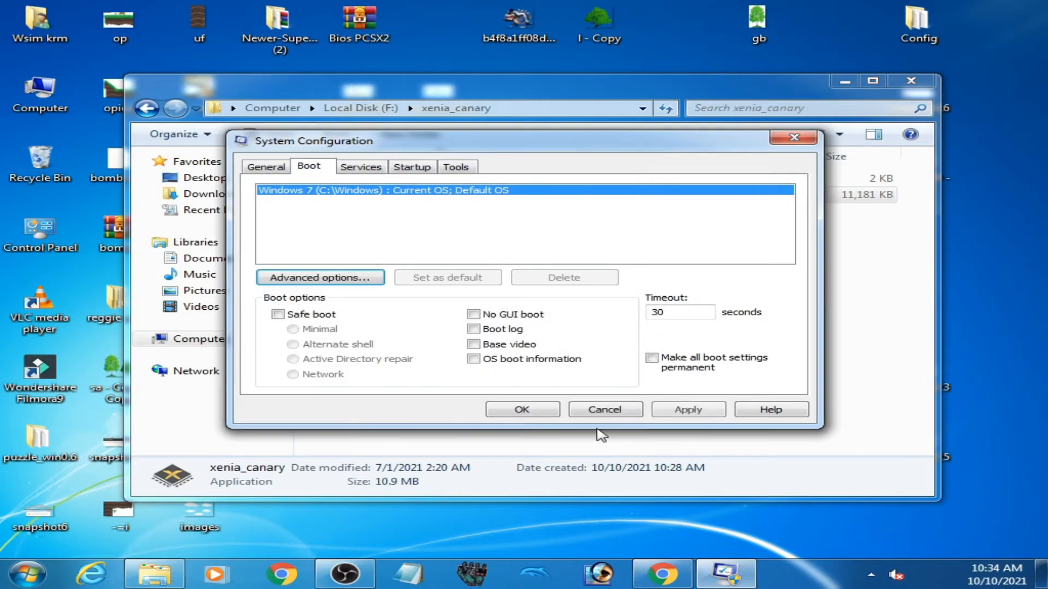
pyautogui.moveTo(522, 409)
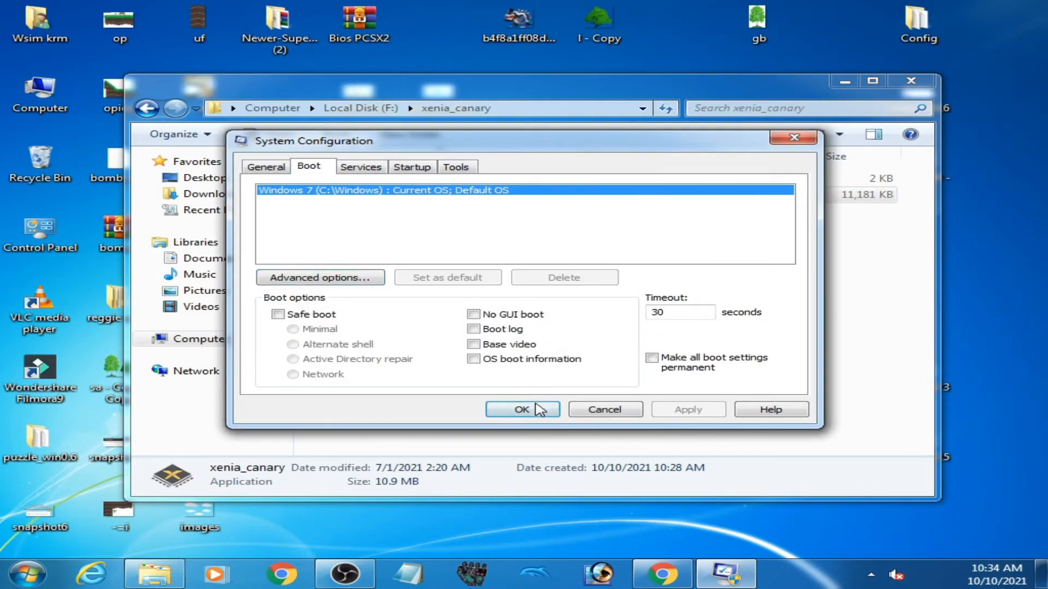
# Step: Save the System Configuration changes and exit without restarting
pyautogui.click(522, 409)
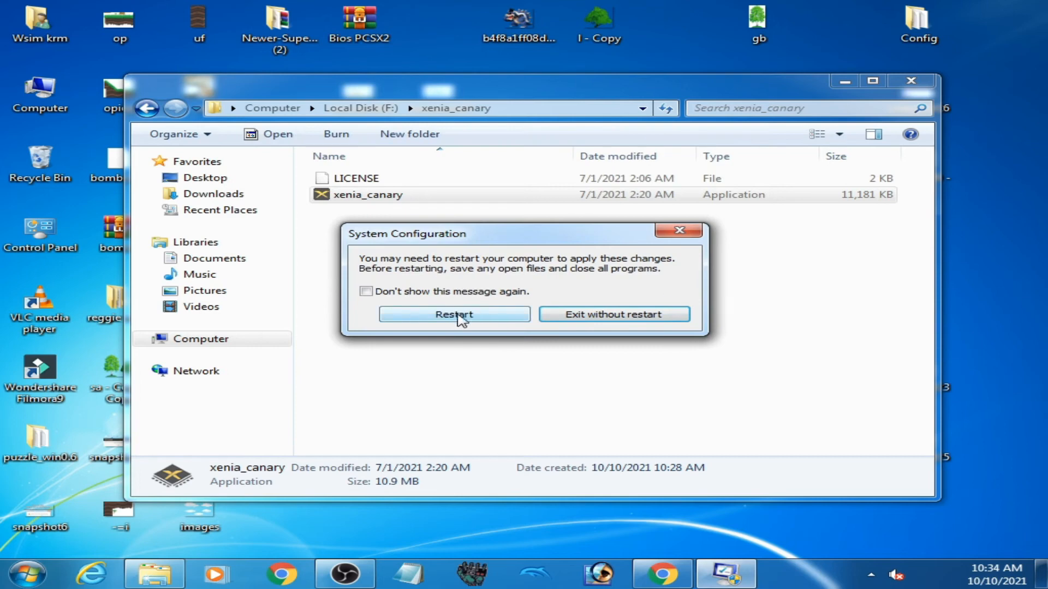
pyautogui.click(454, 315)
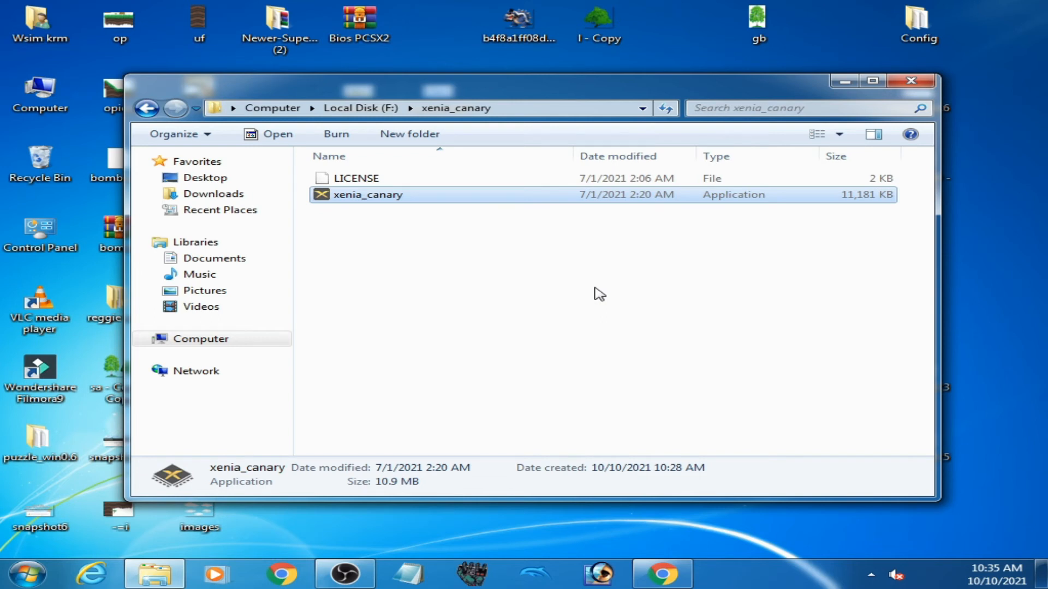
pyautogui.moveTo(697, 210)
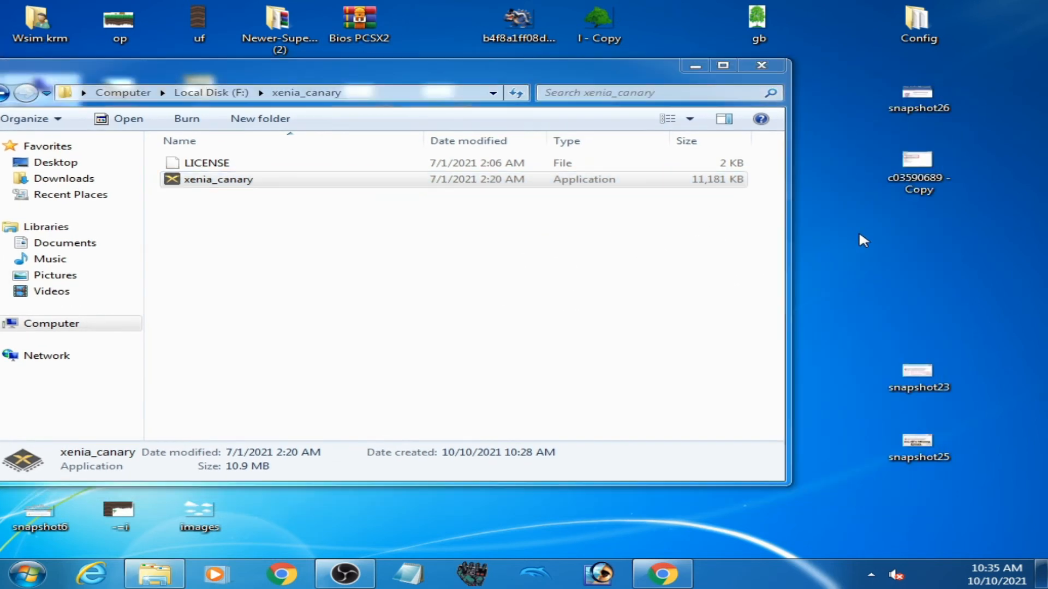
pyautogui.moveTo(894, 346)
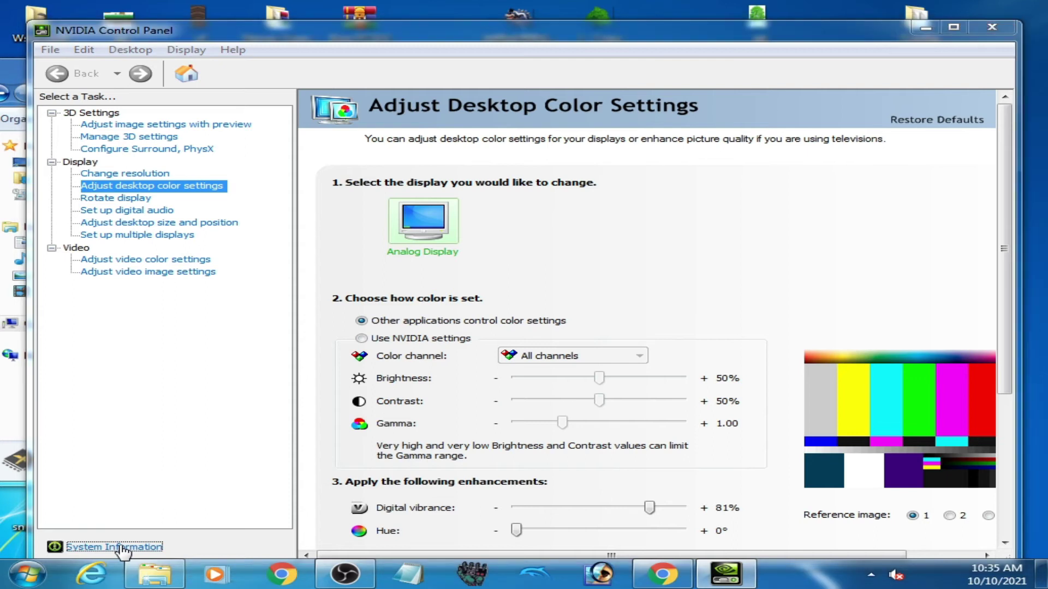
# Step: View System Information and About confirming GeForce GTX 750 driver 471.41, then close the panel
pyautogui.click(114, 546)
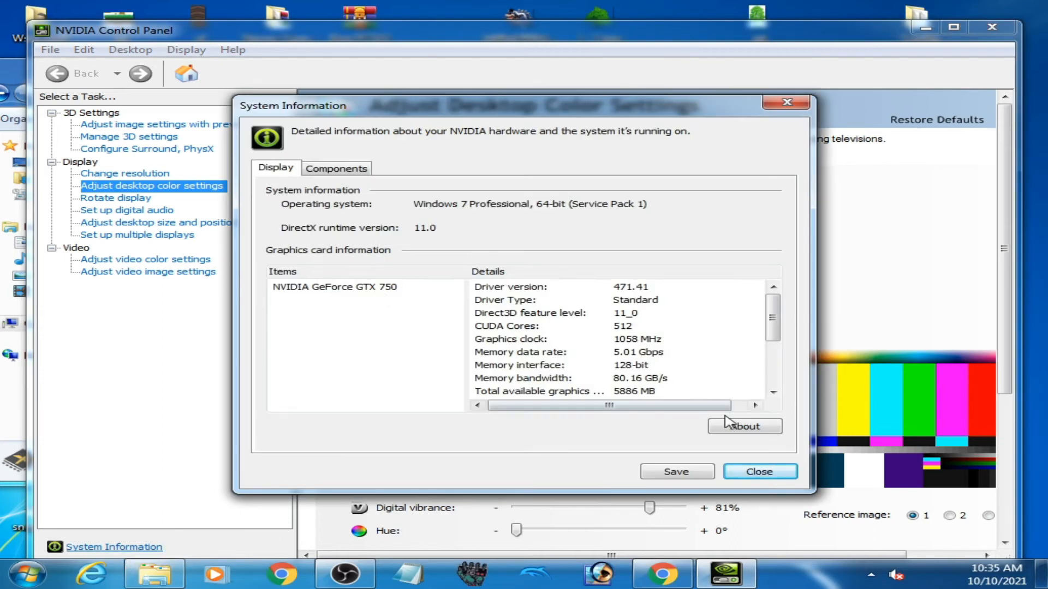
pyautogui.click(743, 427)
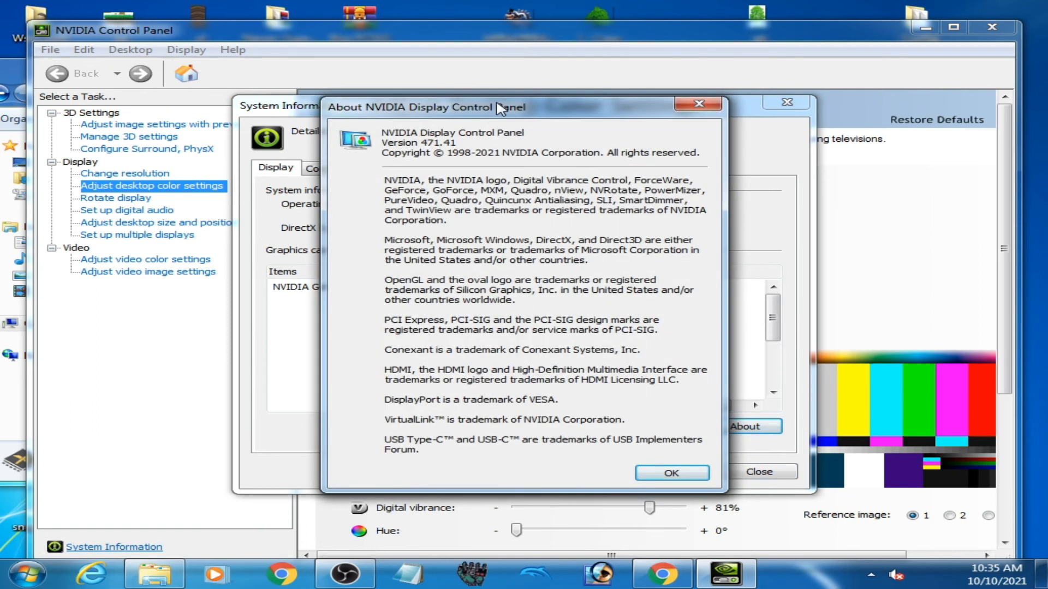
pyautogui.moveTo(425, 107); pyautogui.dragTo(359, 186)
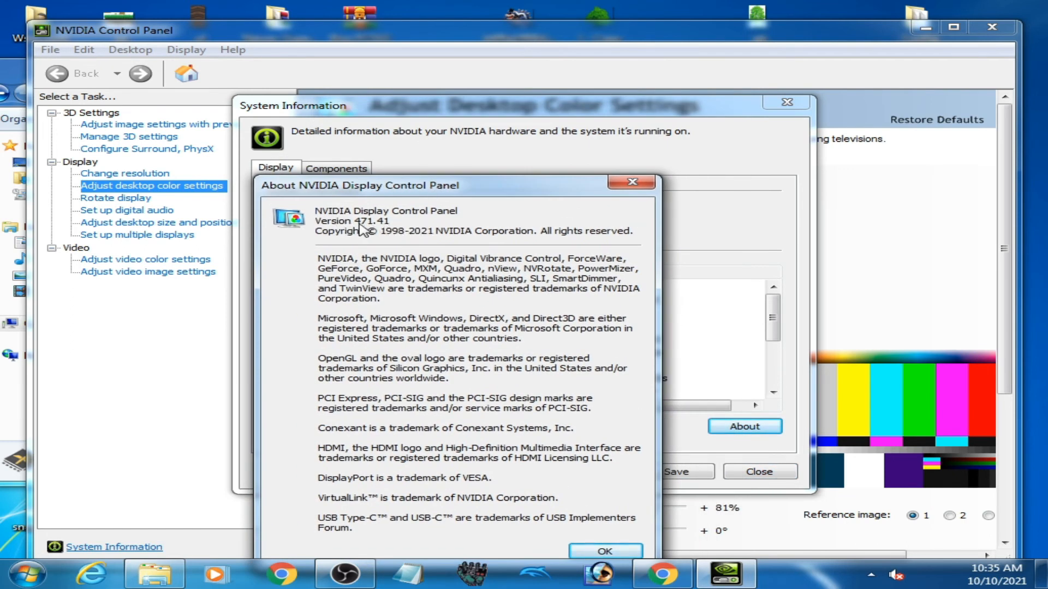
pyautogui.moveTo(384, 261)
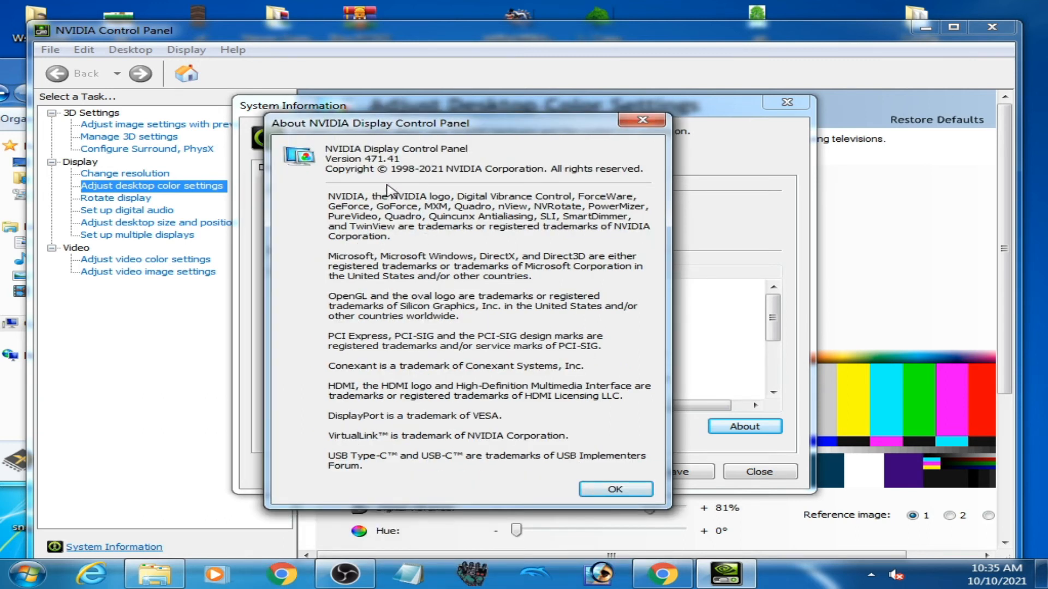
pyautogui.moveTo(456, 290)
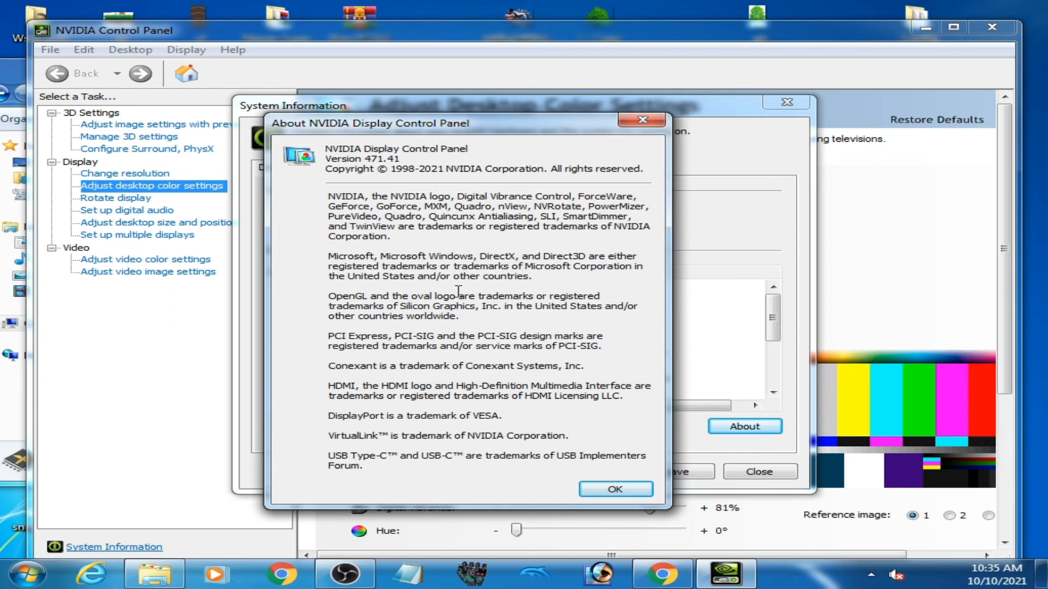
pyautogui.moveTo(394, 247)
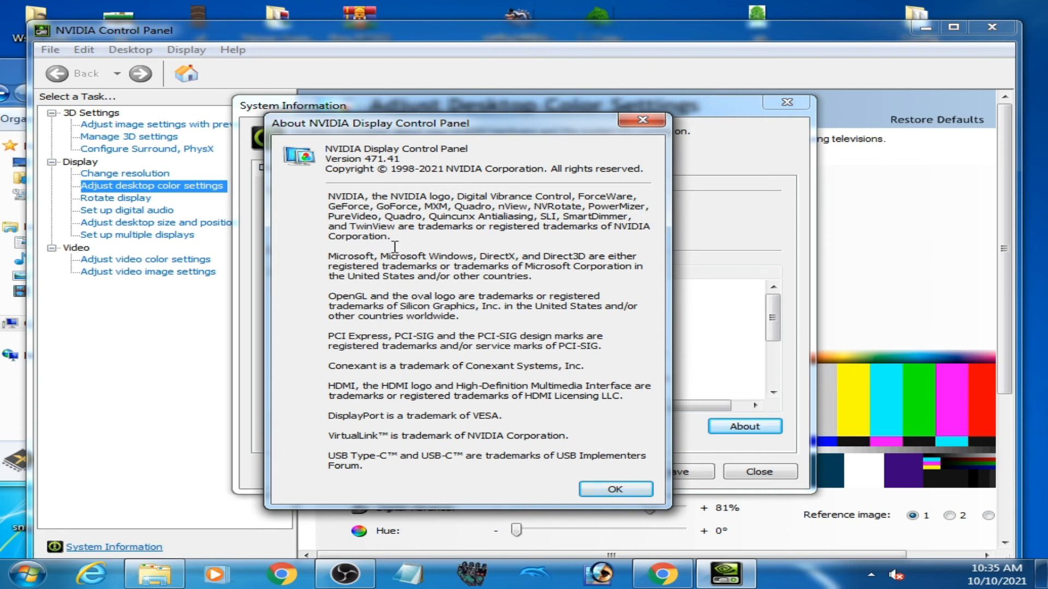
pyautogui.moveTo(448, 261)
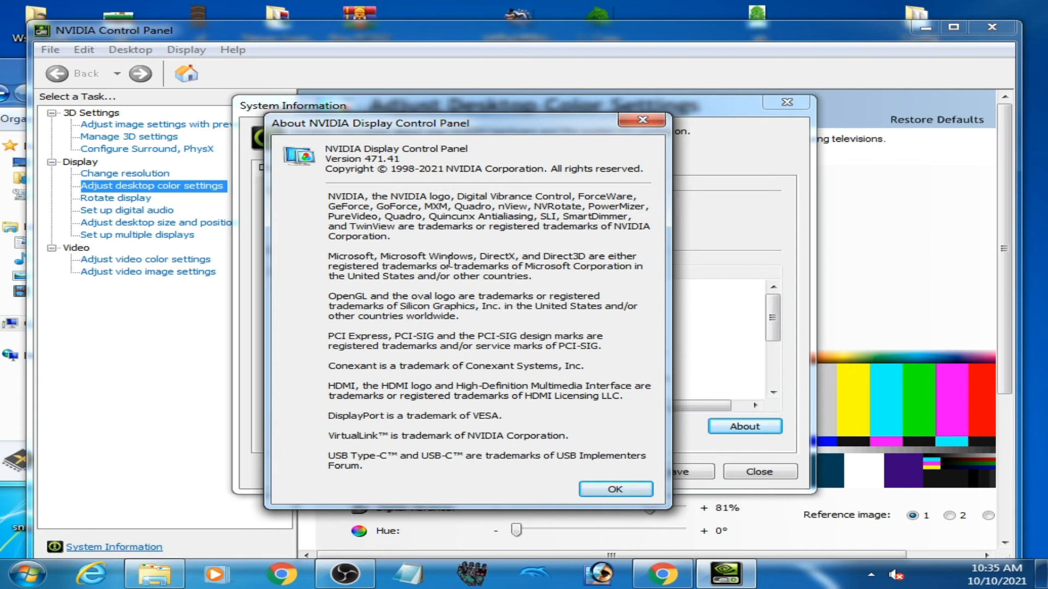
pyautogui.click(615, 489)
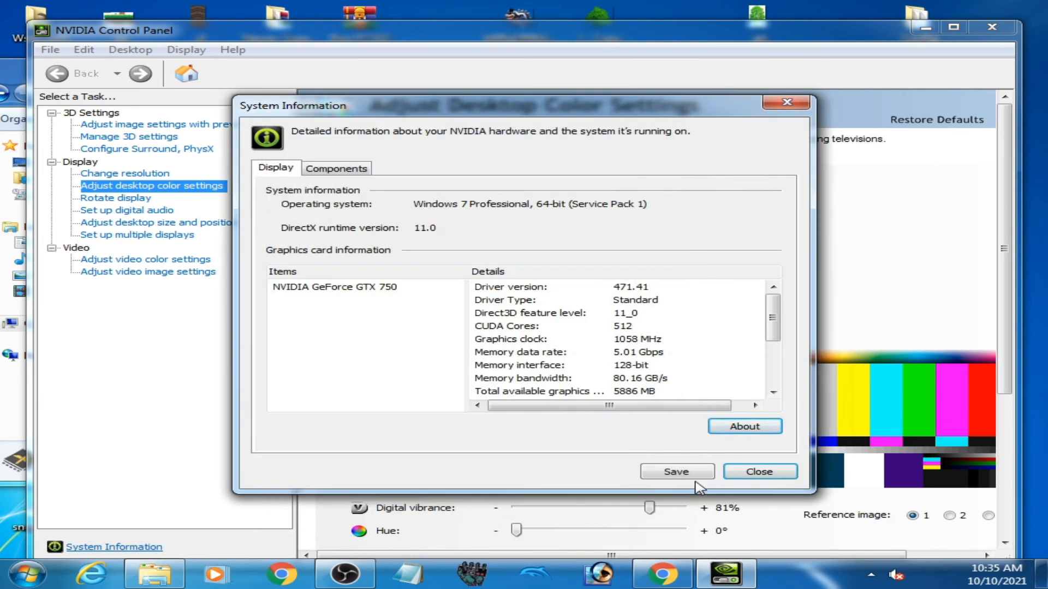
pyautogui.click(758, 472)
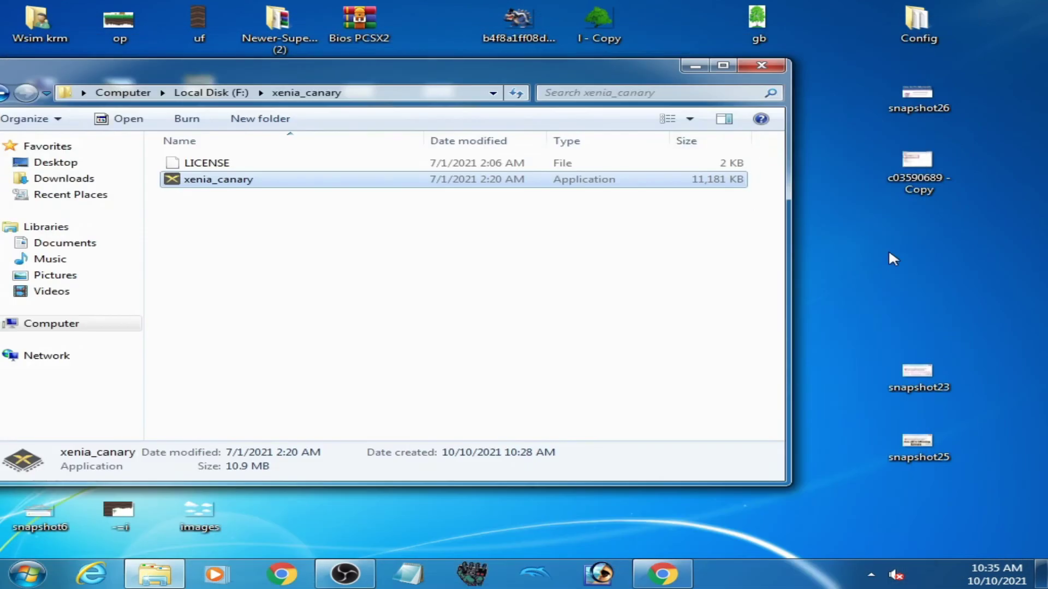
pyautogui.moveTo(867, 255)
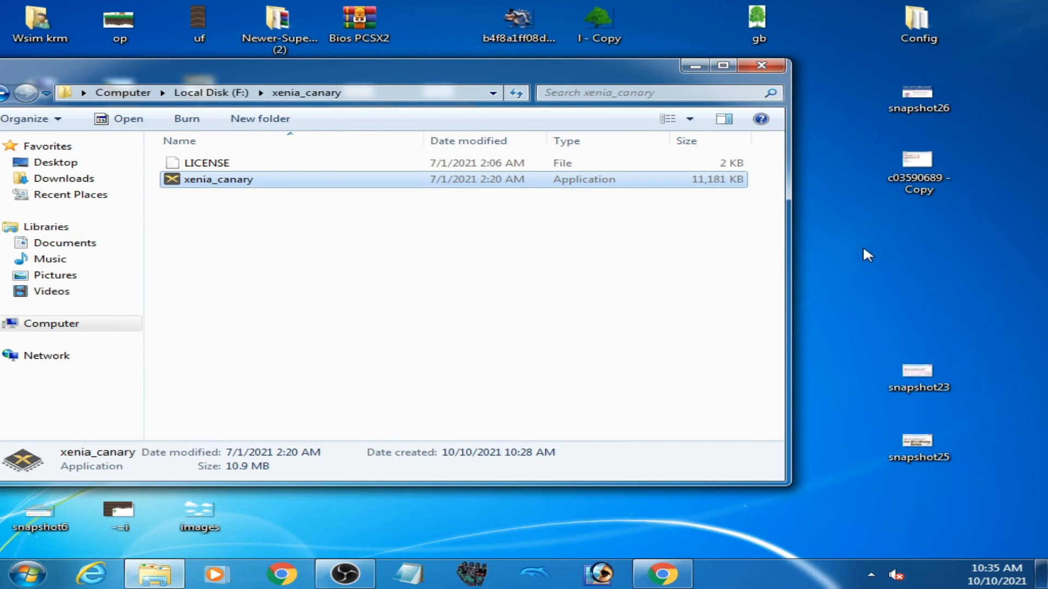
pyautogui.moveTo(857, 242)
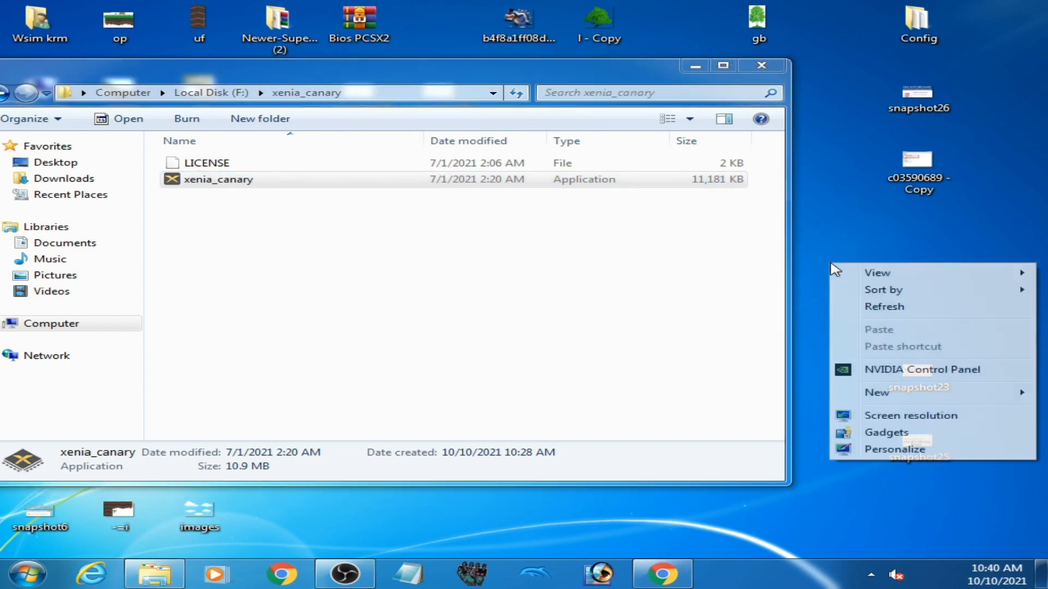
pyautogui.moveTo(931, 370)
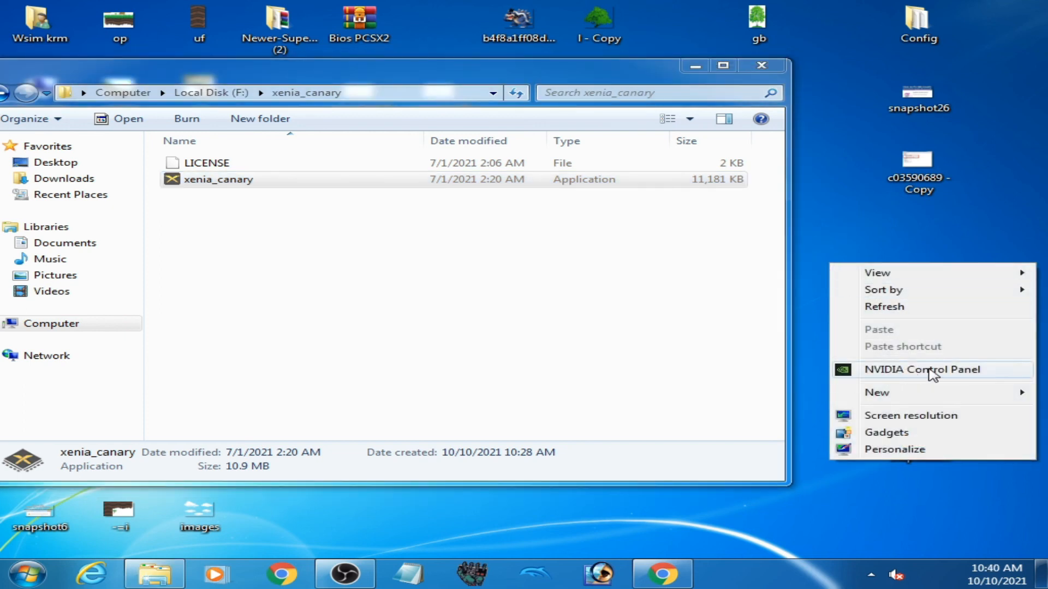
# Step: Reopen NVIDIA Control Panel from the desktop context menu onto Manage 3D Settings
pyautogui.click(922, 369)
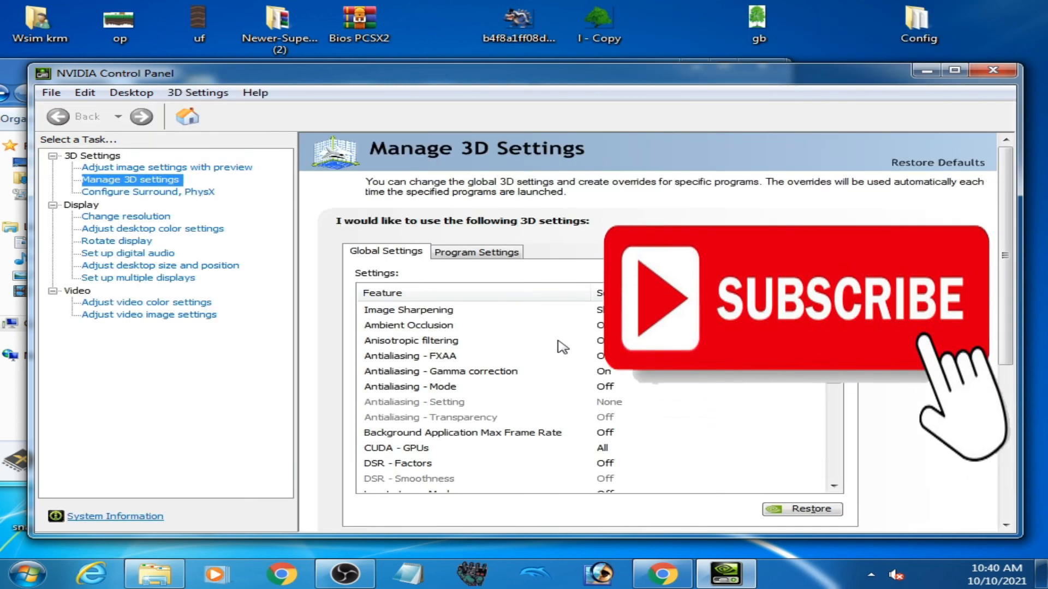
pyautogui.moveTo(530, 371)
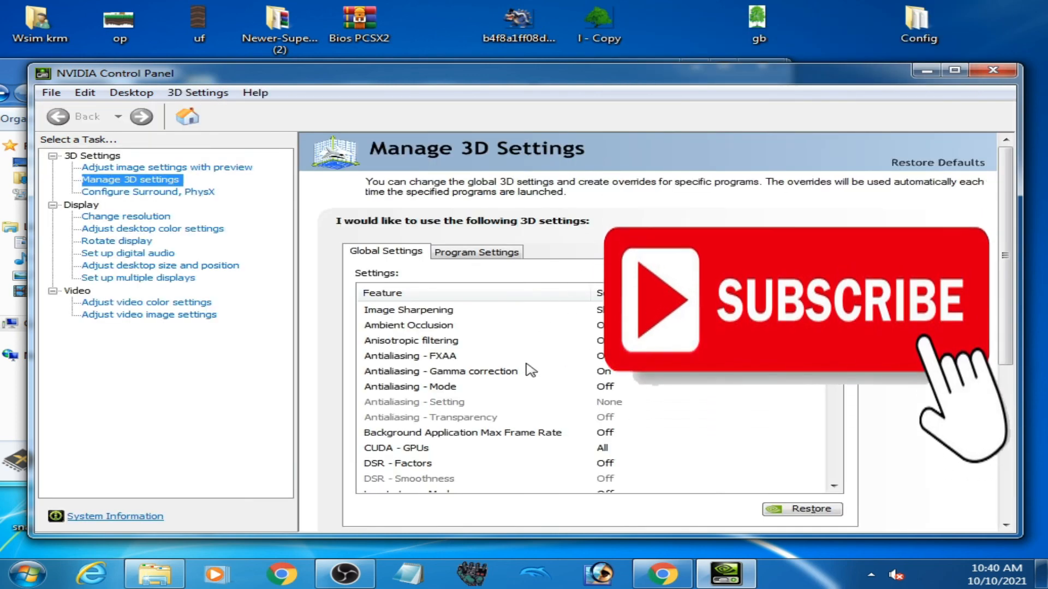